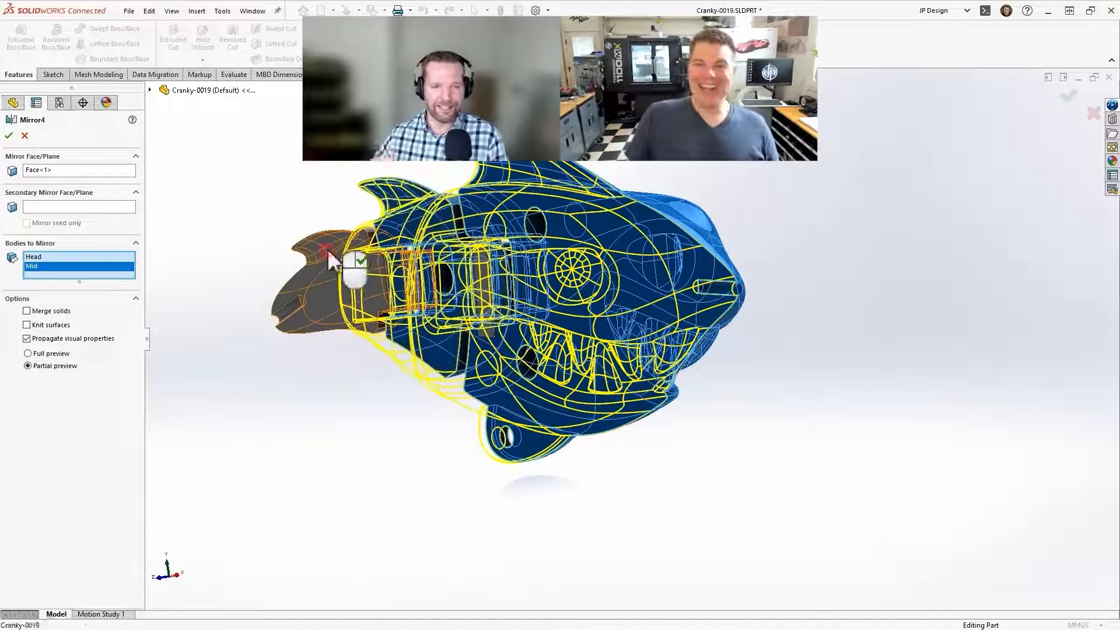
Step: Confirm the Mirror4 feature mirroring the Head and Mid bodies across Face<1>
left_click(8, 136)
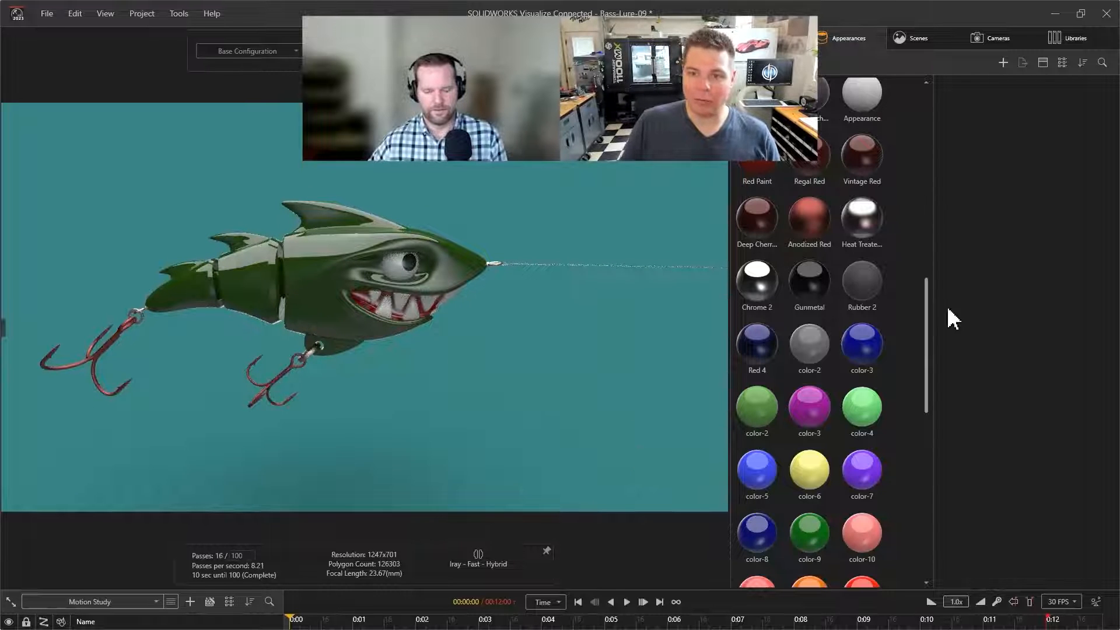
Step: Scroll the Appearances list down to the Decals section with Mid-01 and TAIL-01
scroll("down", 3)
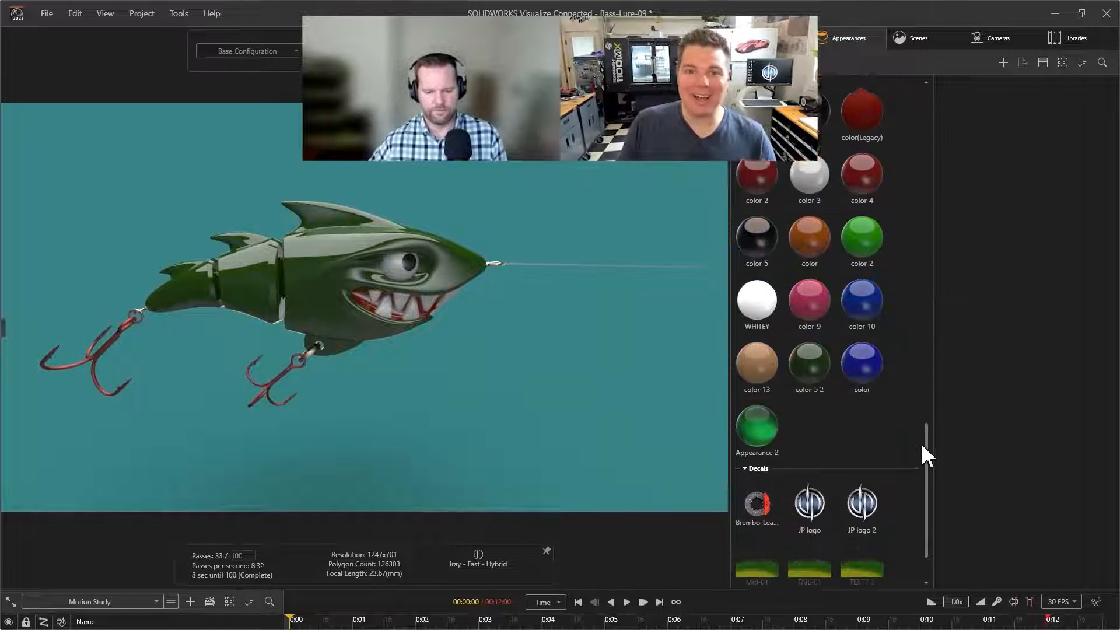
scroll("down", 3)
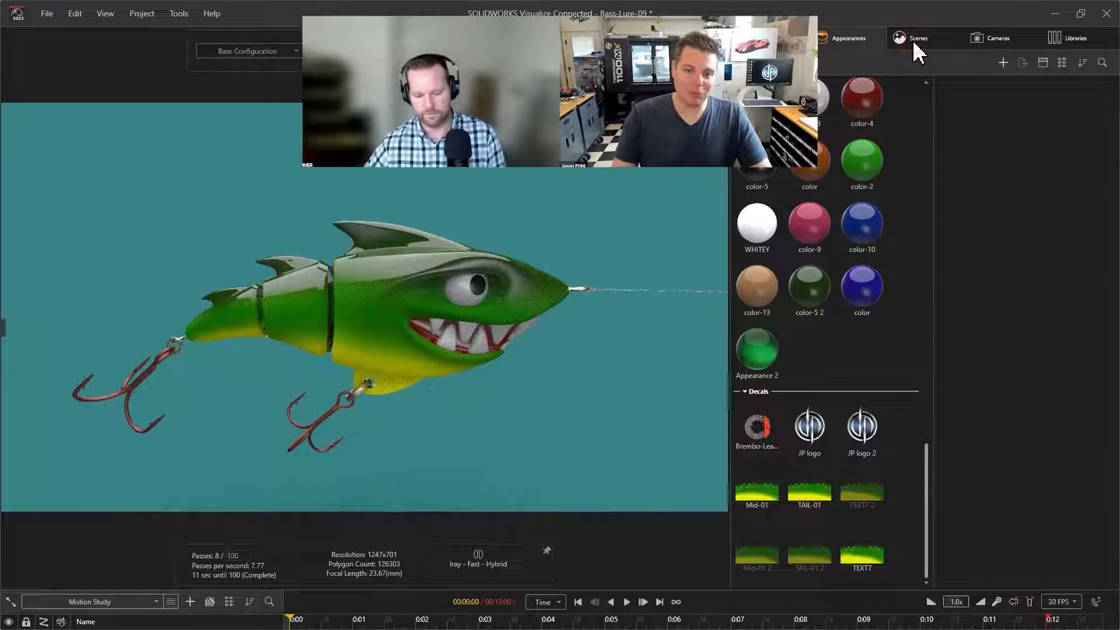
Step: Make the Underwater-Background backplate visible behind the lure from the Scenes tab
left_click(919, 38)
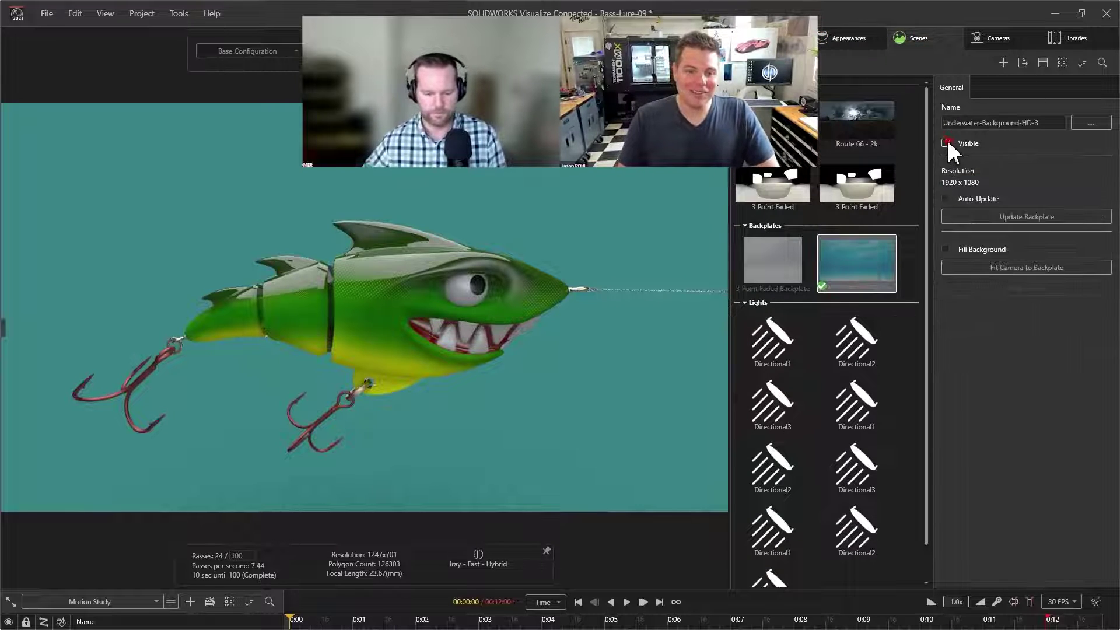
left_click(946, 143)
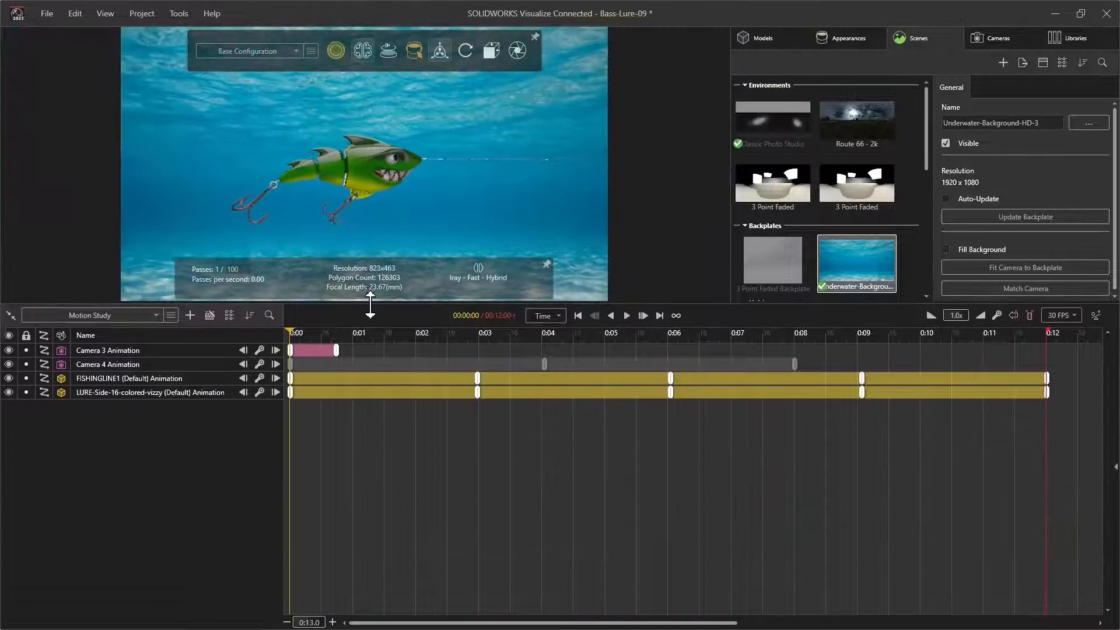
Step: Switch to Camera 3 and scrub the lure animation in the timeline
left_click(996, 38)
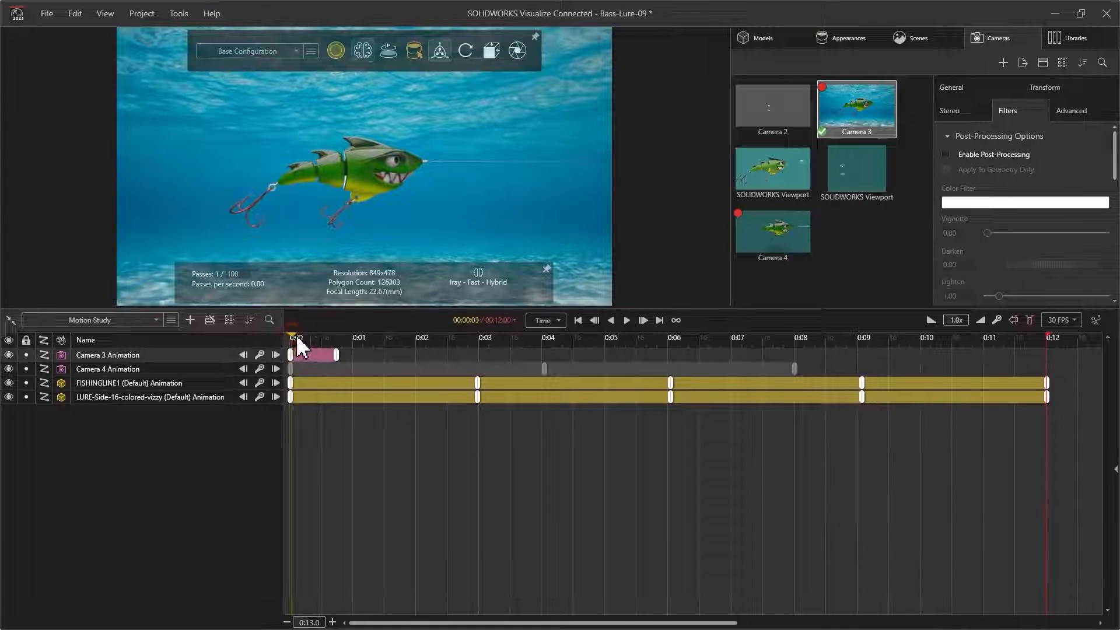
left_click(605, 337)
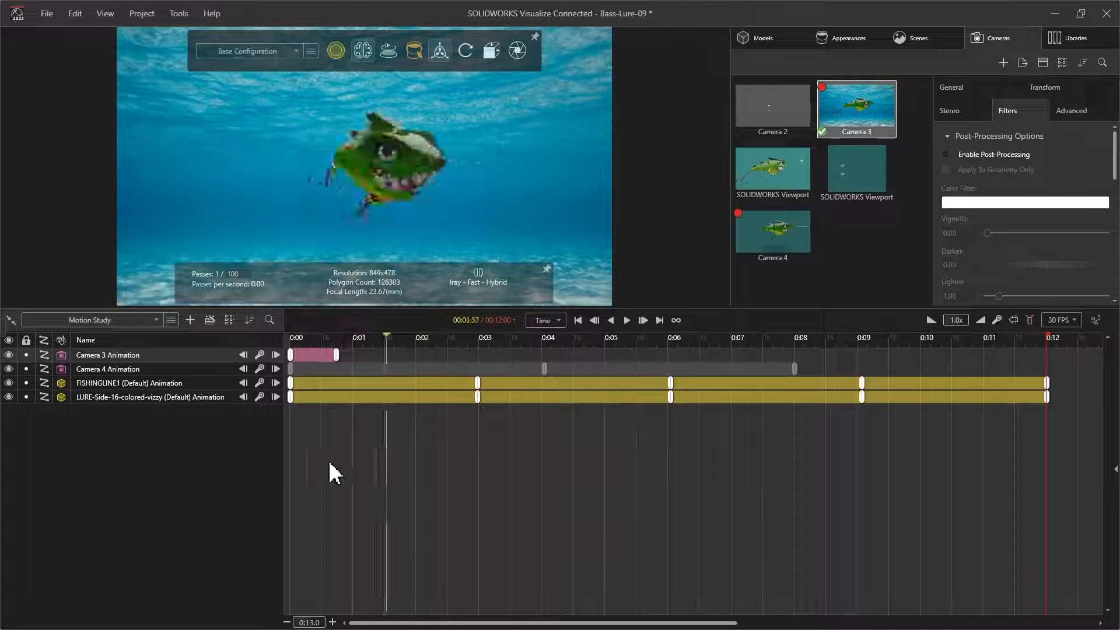
left_click(847, 38)
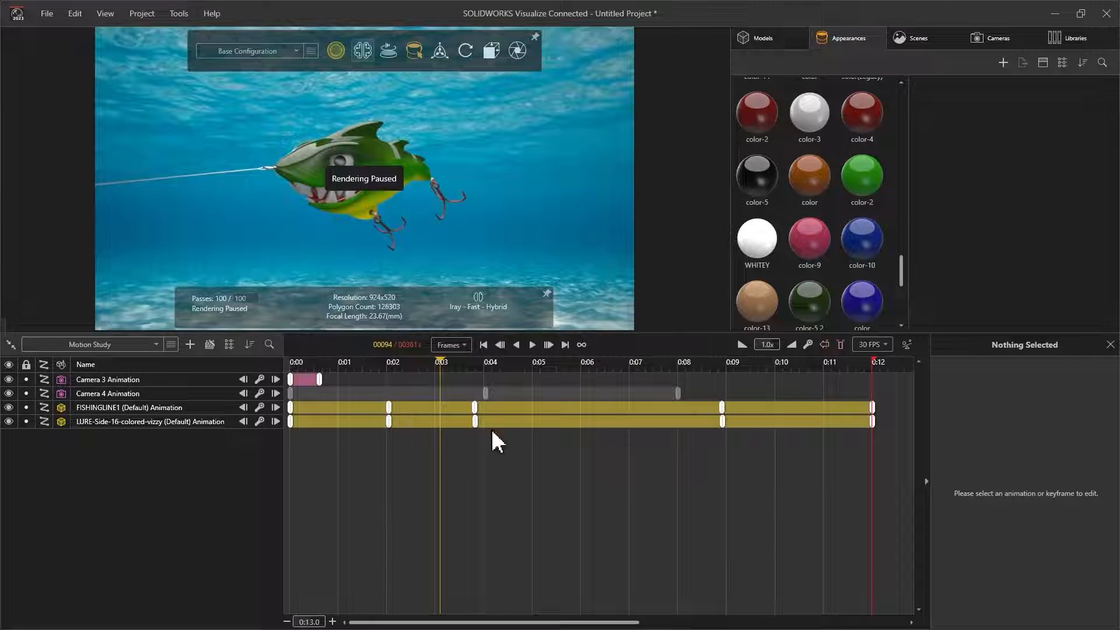
Step: Play the Animate-Together-03 animations, including the Money Cam track
left_click(473, 421)
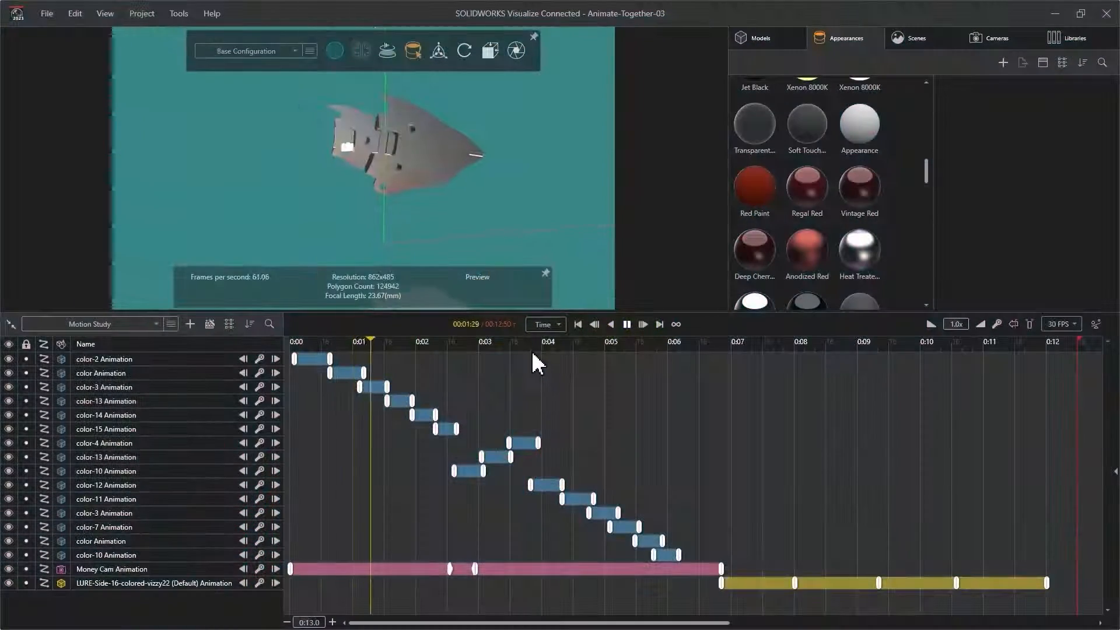
left_click(493, 341)
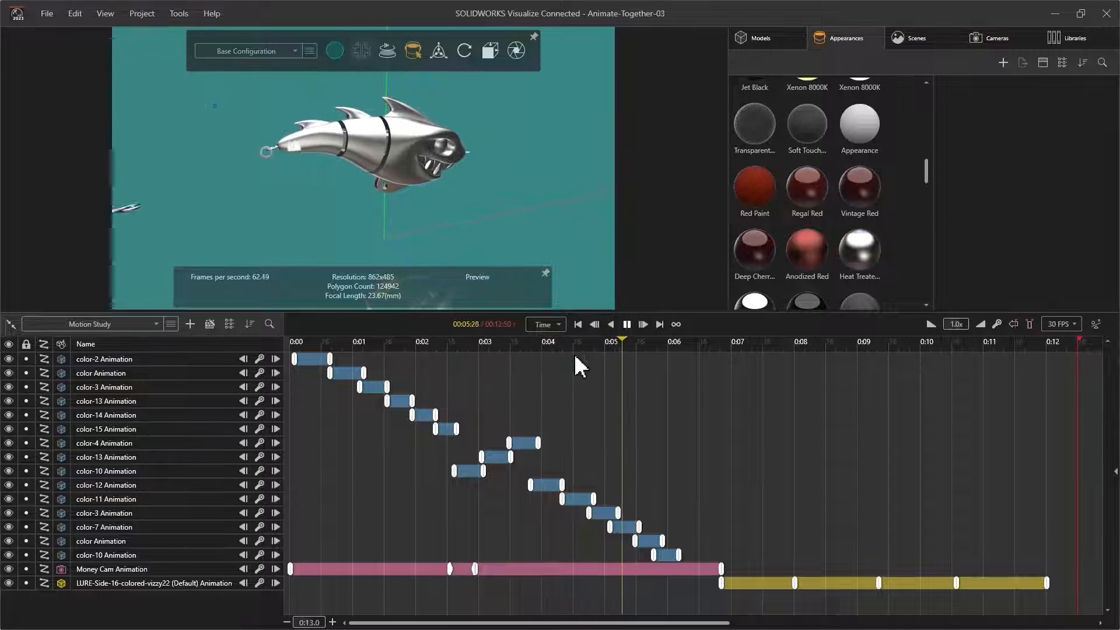
left_click(477, 342)
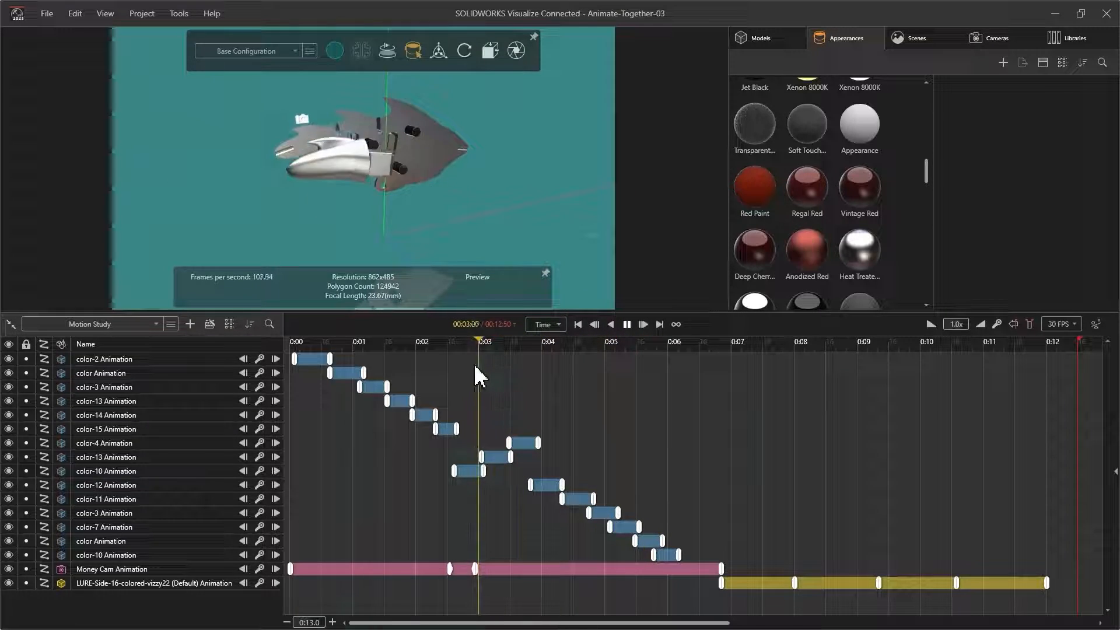